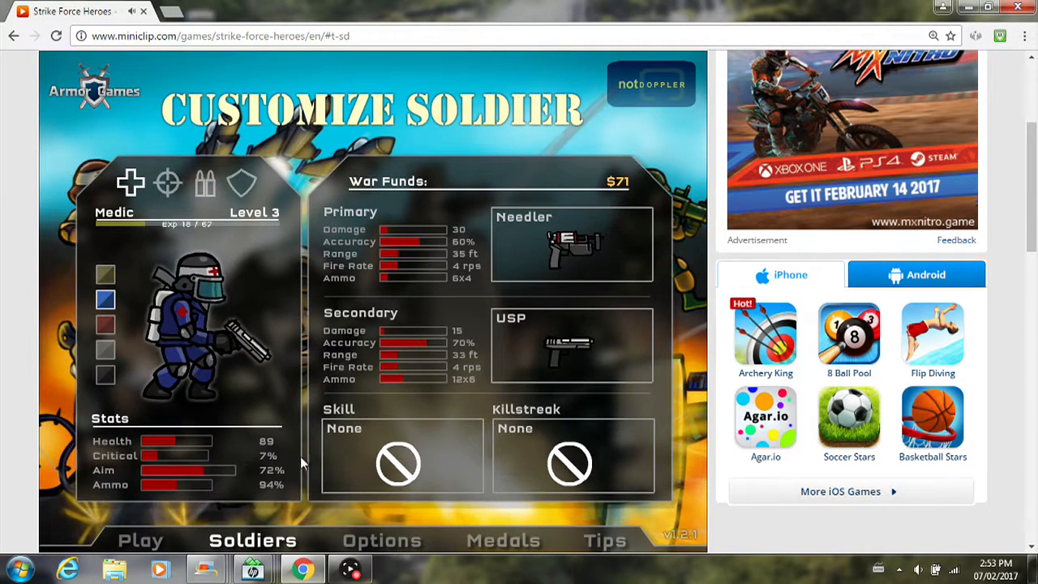
mouse_move(137, 130)
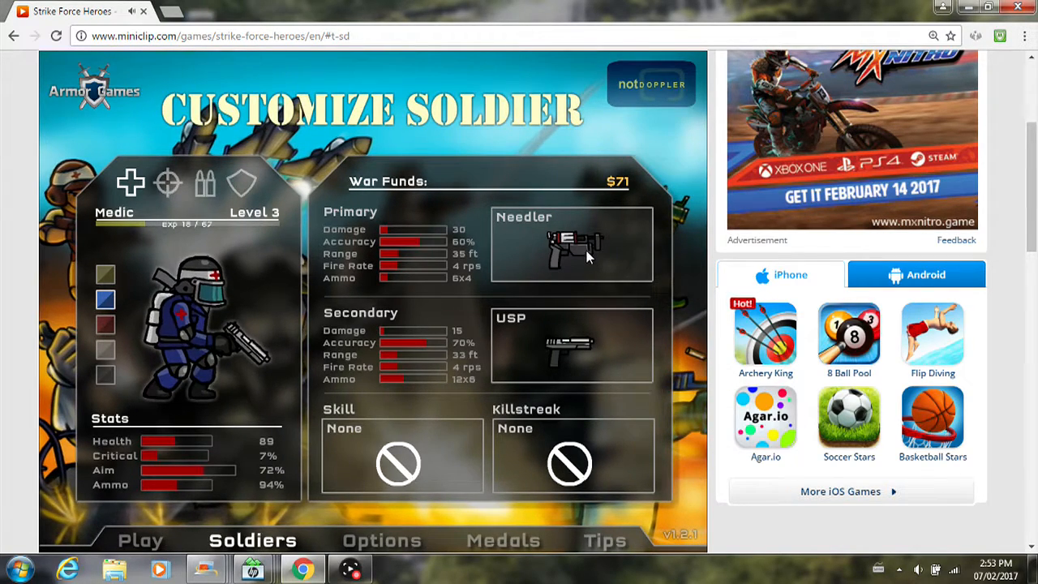
Browse the Medic's primary and secondary weapon shops without buying anything
click(571, 243)
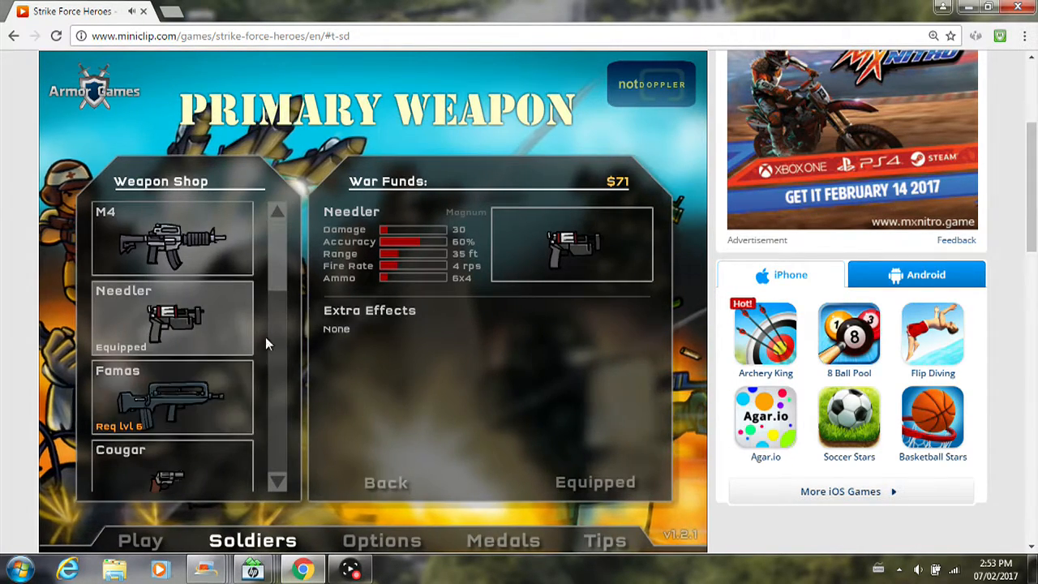
scroll(down, 3)
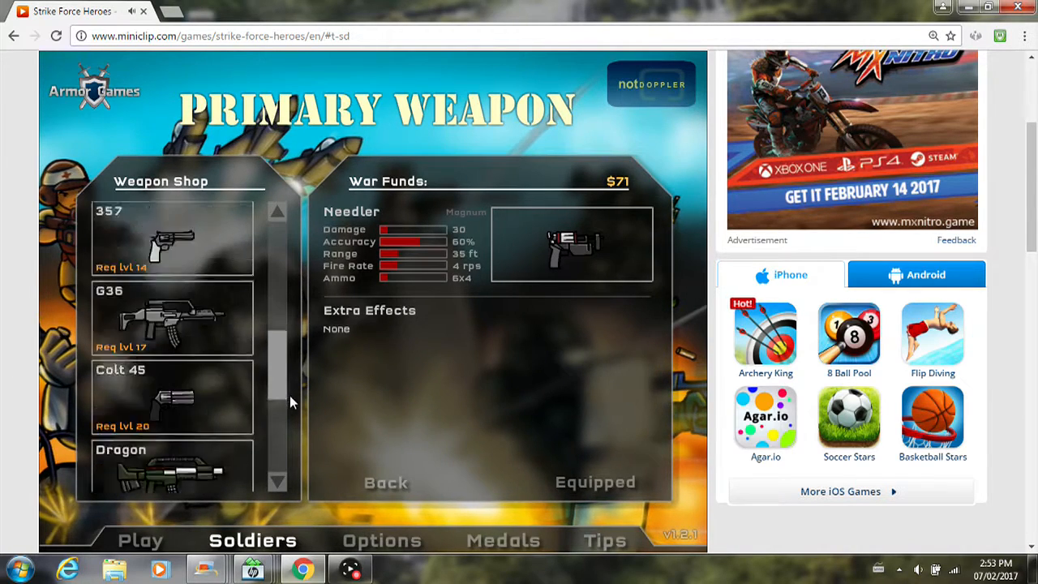
scroll(down, 3)
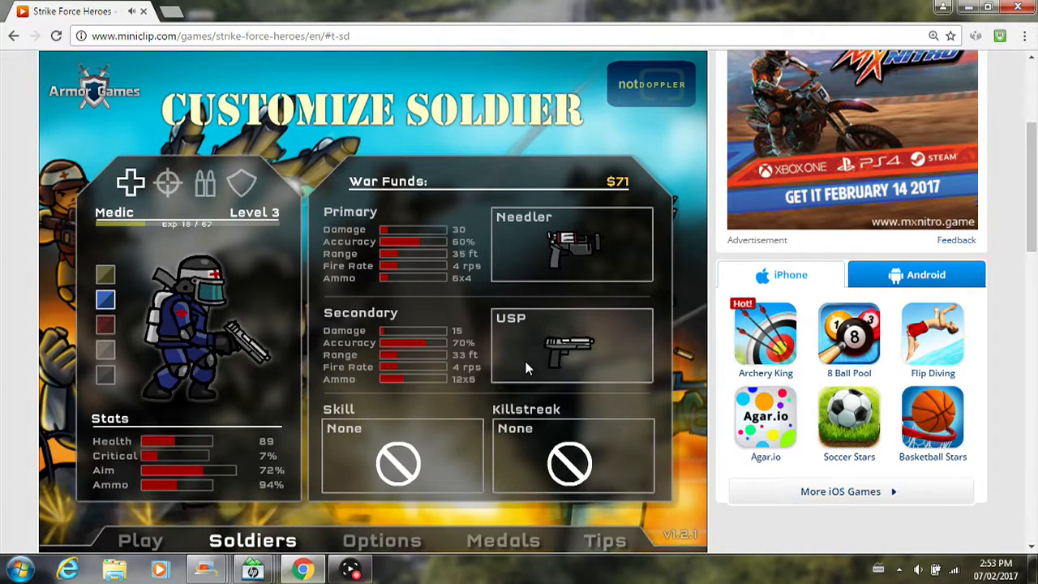
click(570, 347)
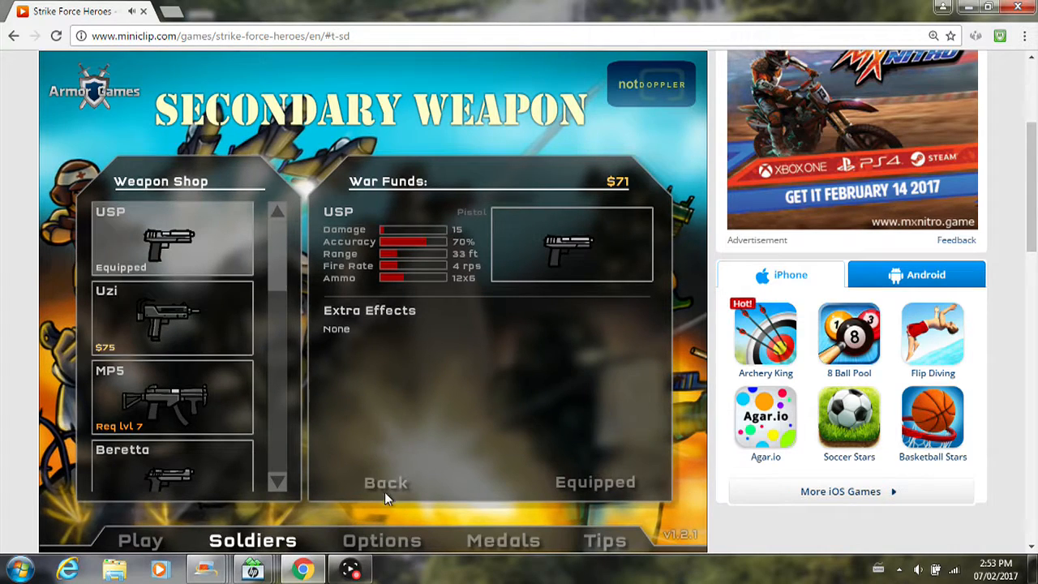
click(386, 482)
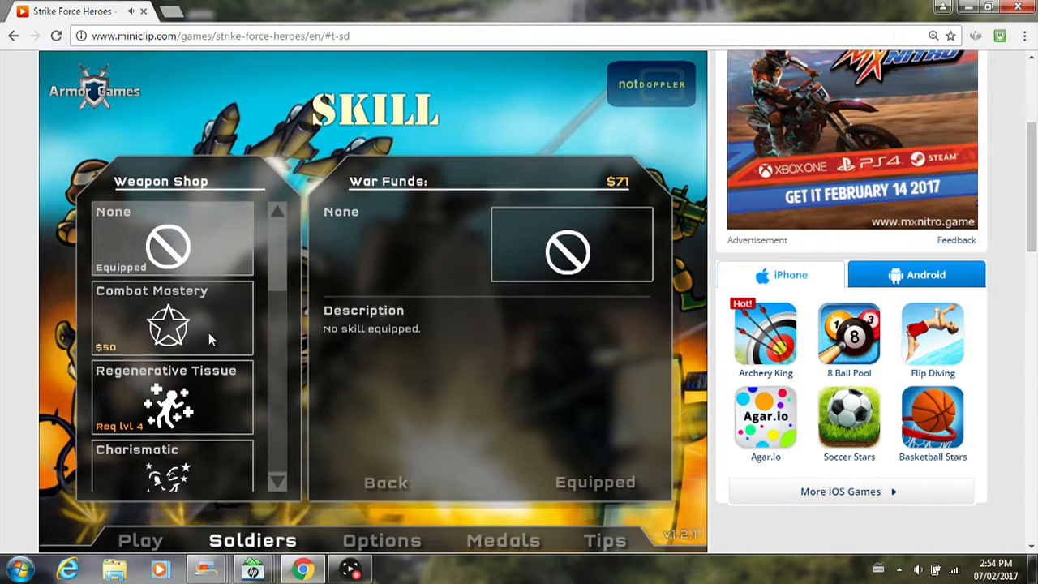
View the Combat Mastery skill details and leave the skill shop without buying
click(170, 316)
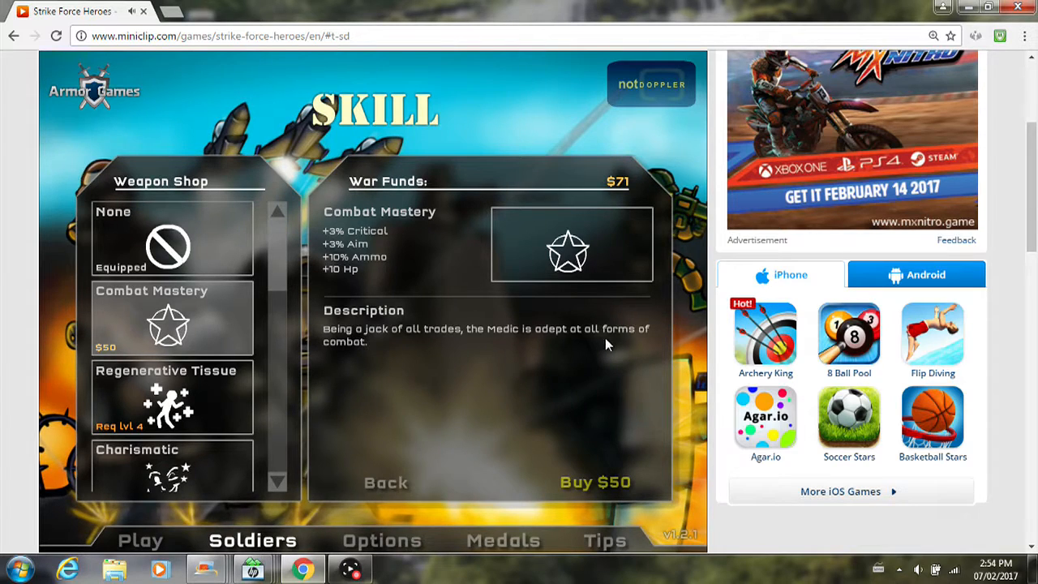
mouse_move(340, 350)
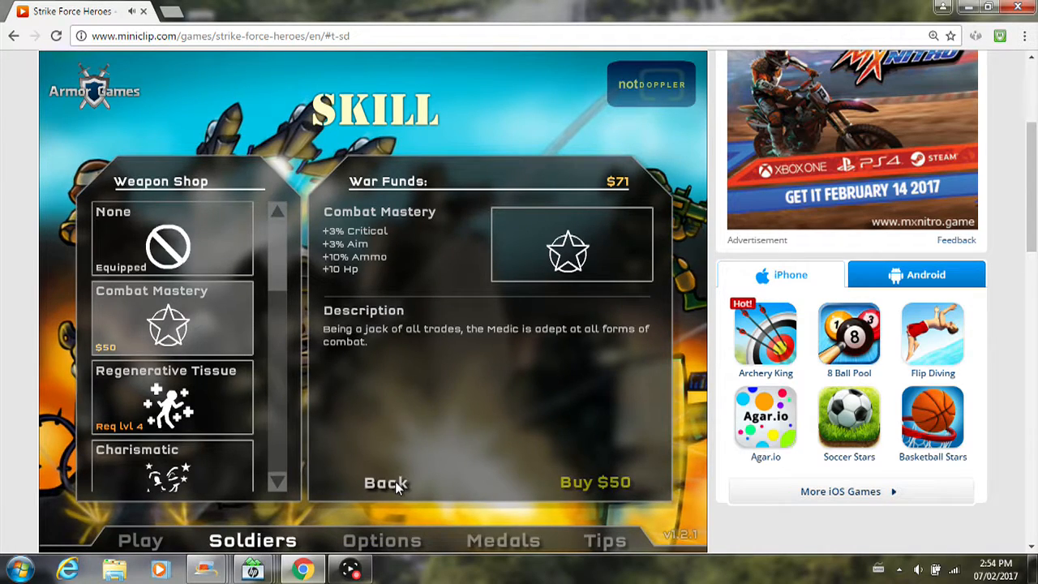
click(386, 483)
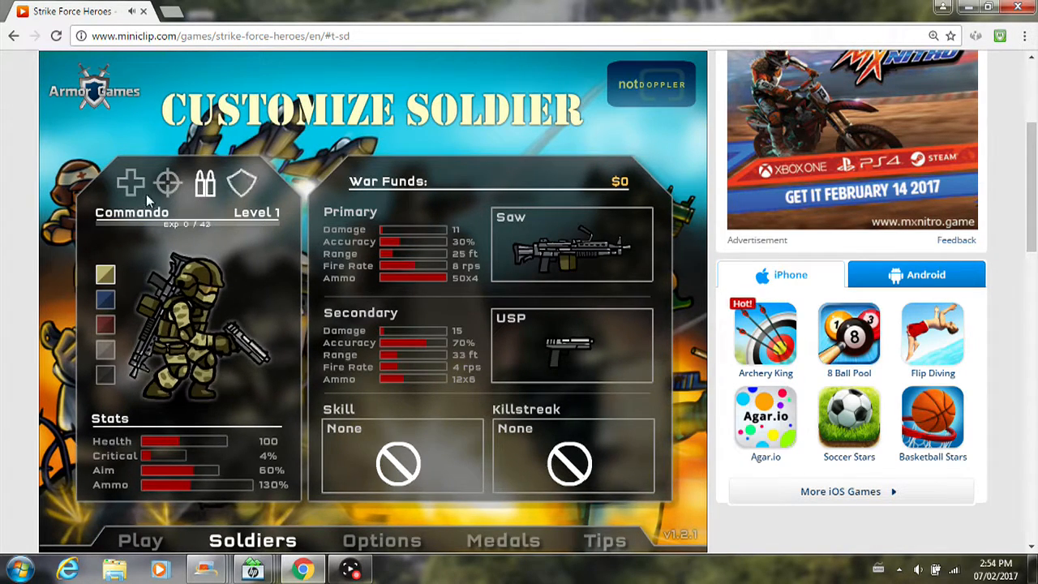
Look over the Assassin, then bring up the campaign stage list with Hijacked selected
click(130, 181)
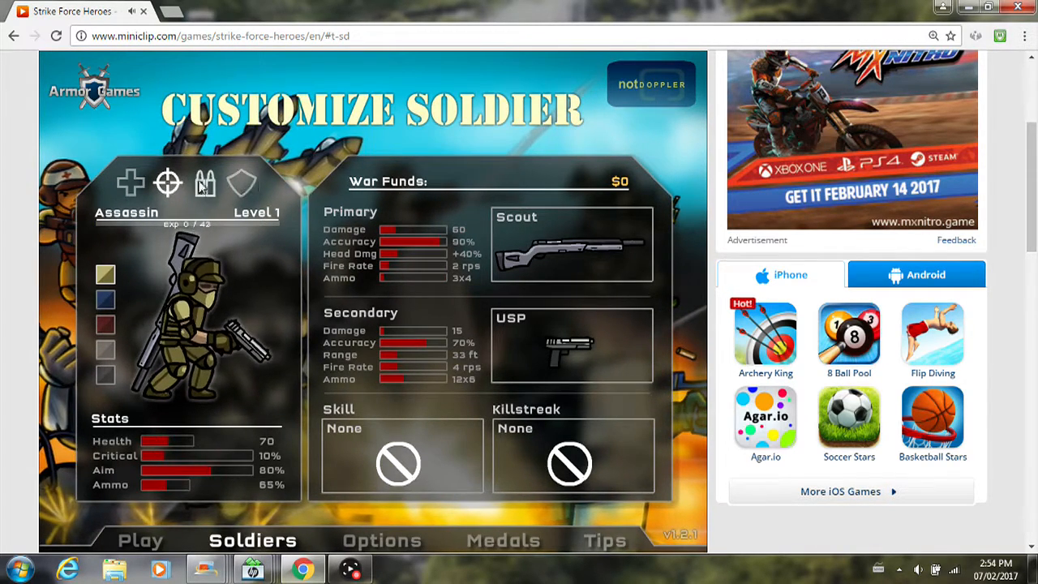
click(204, 182)
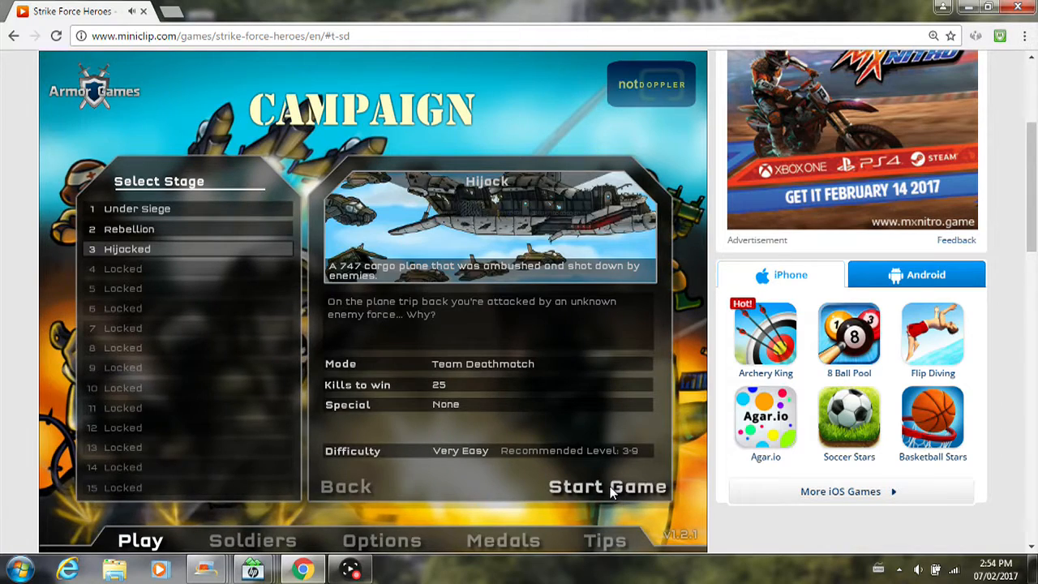
Launch the Hijacked mission and advance through its opening story panels
click(607, 487)
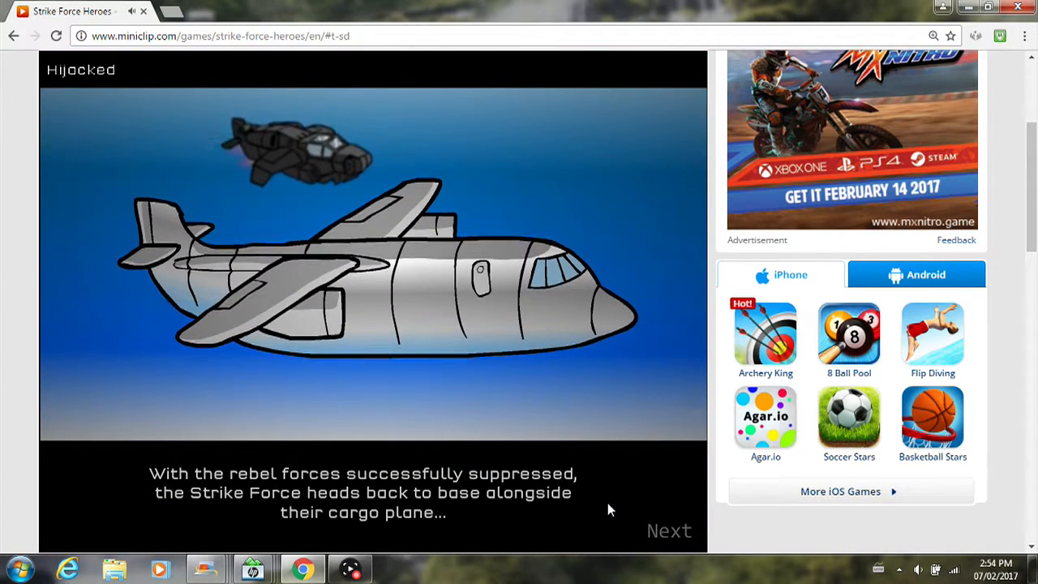
click(668, 530)
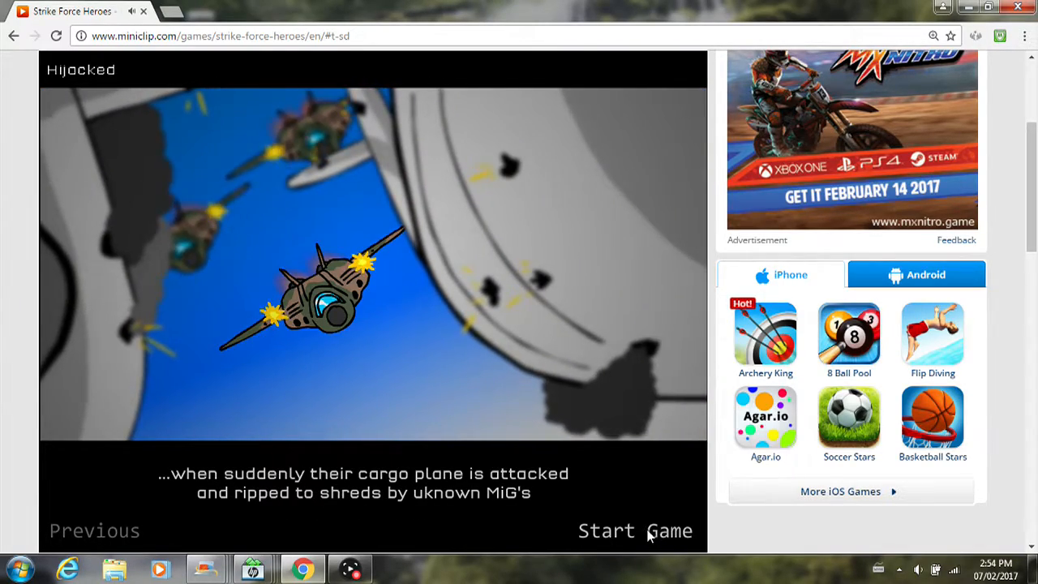
click(636, 530)
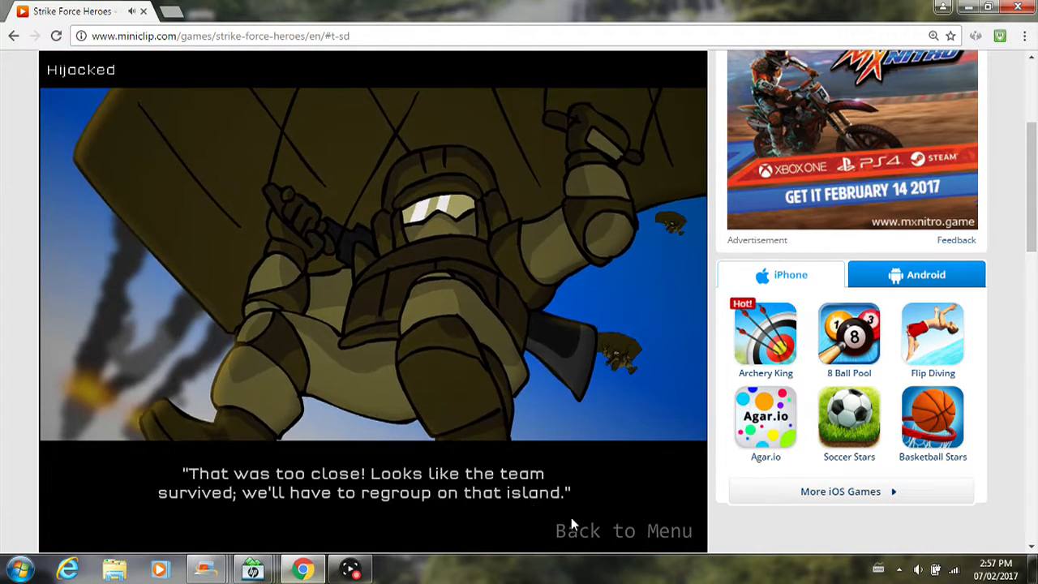
Return to the menu after the mission and glance at the Medic's primary weapons
click(623, 530)
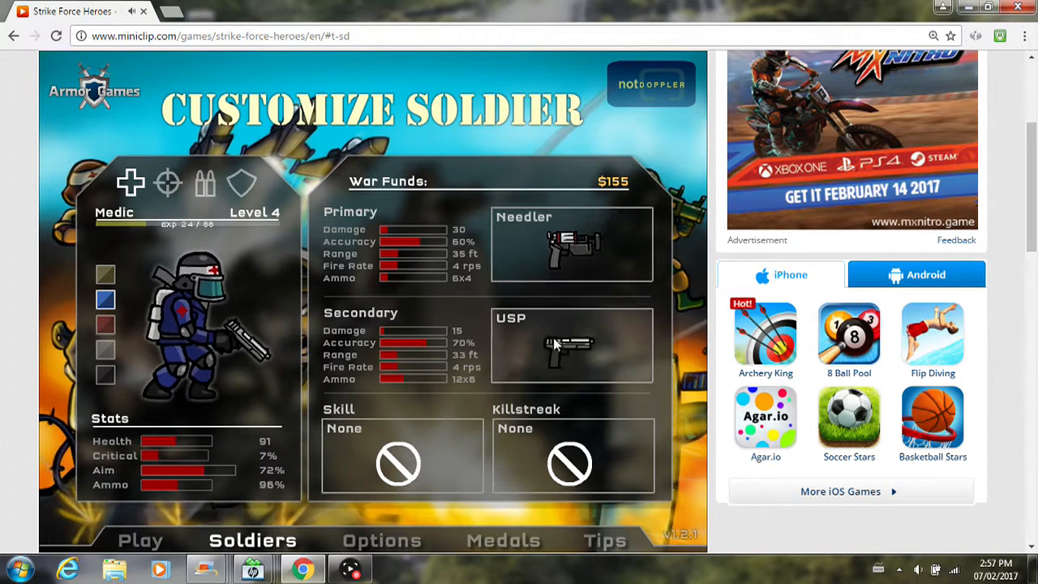
click(571, 243)
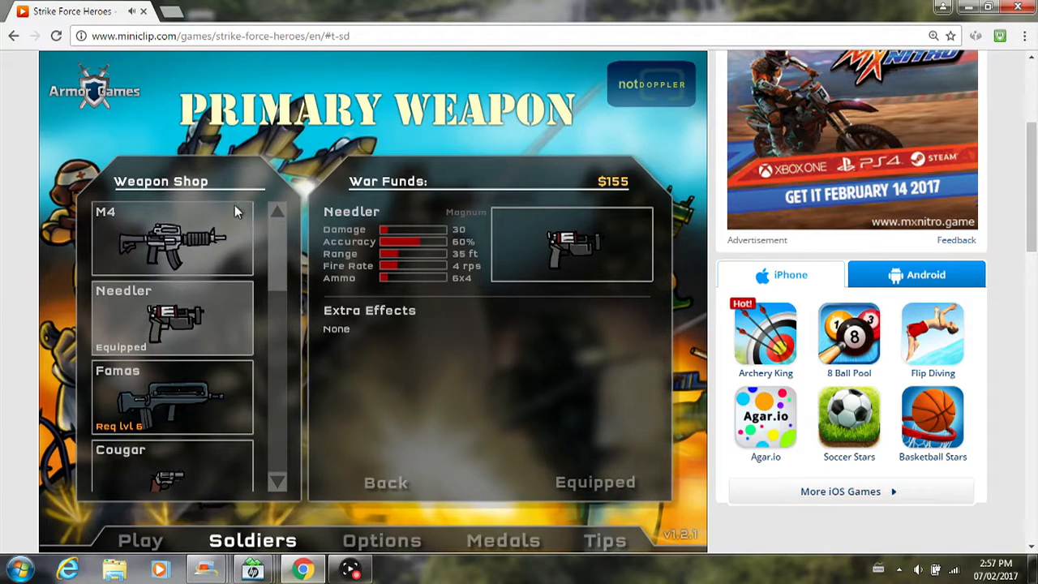
click(386, 482)
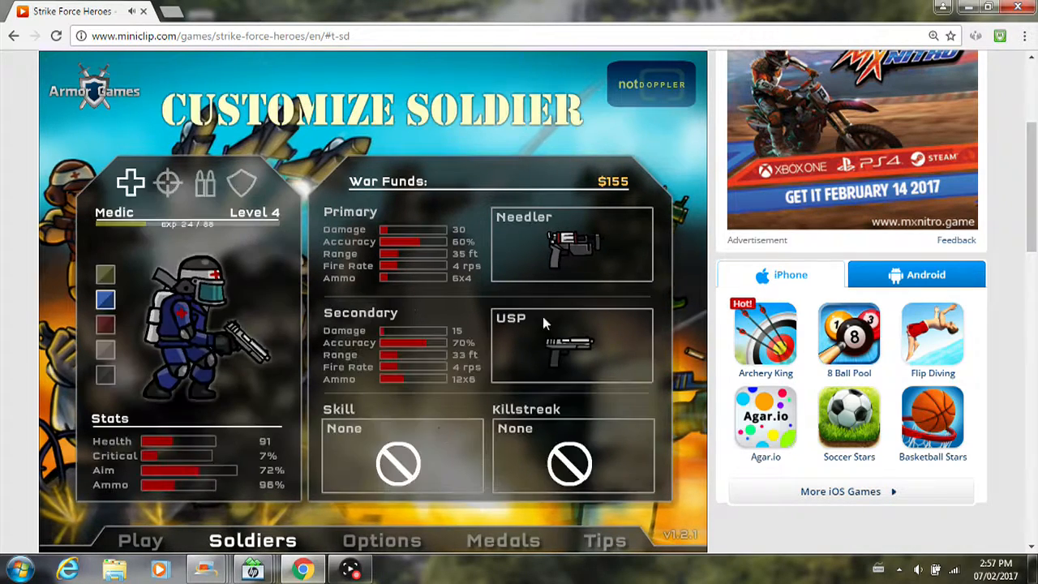
Check the Uzi's stats and price in the Medic's secondary weapon shop
click(571, 344)
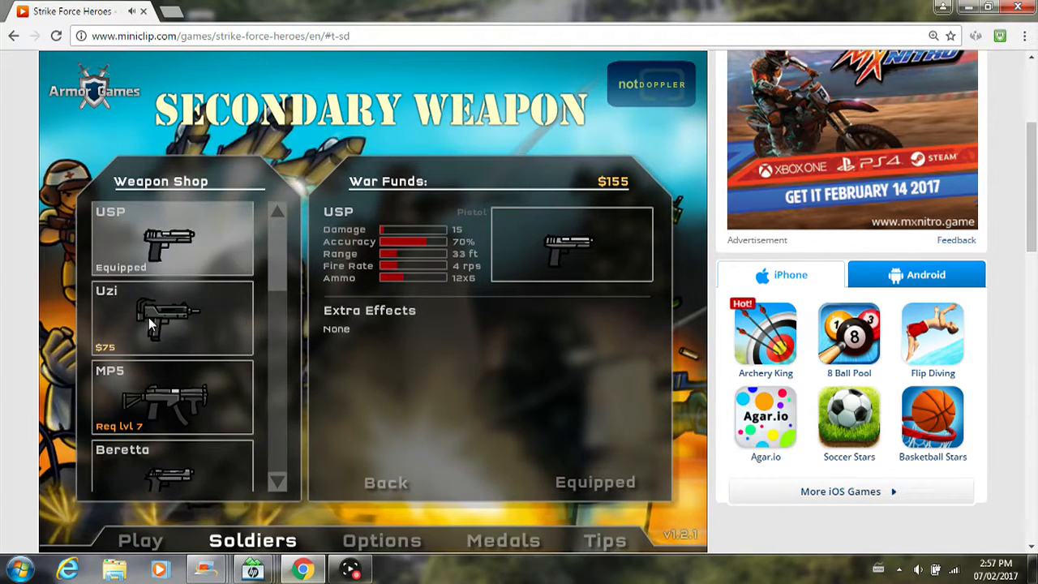
click(172, 316)
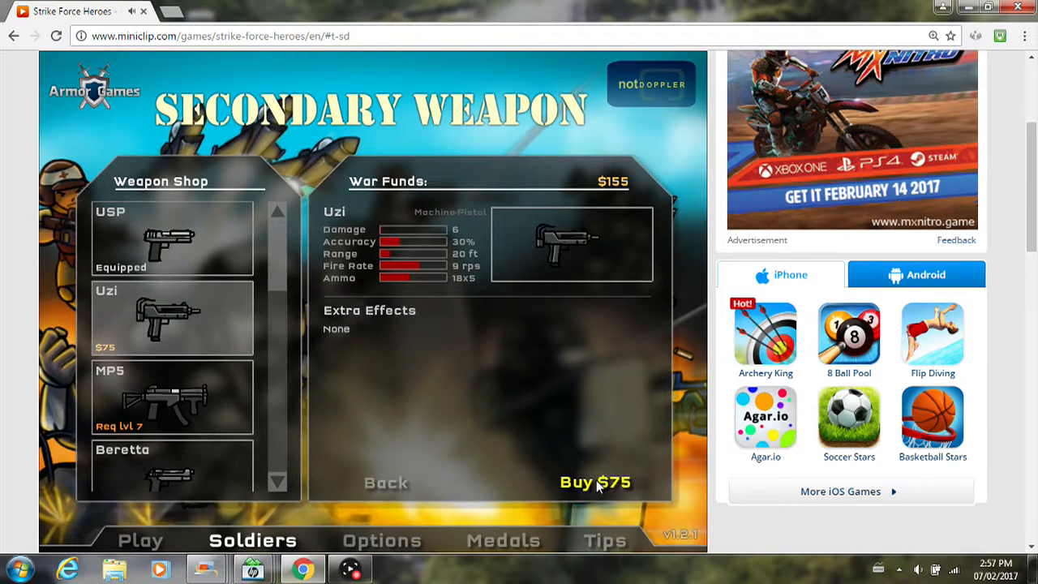
click(594, 481)
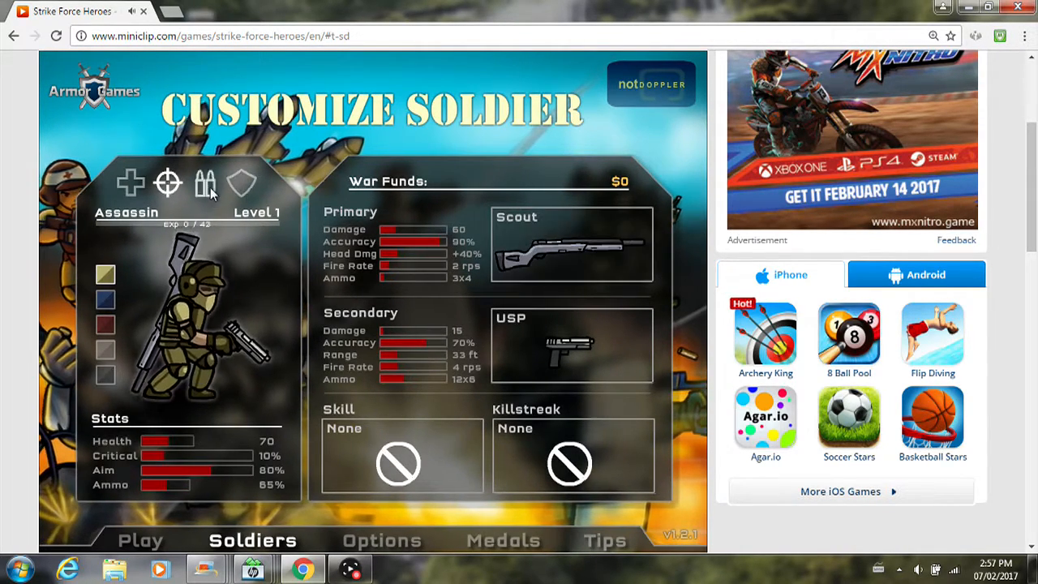
Bring up the Tank's loadout and scroll through its primary weapon options
click(243, 182)
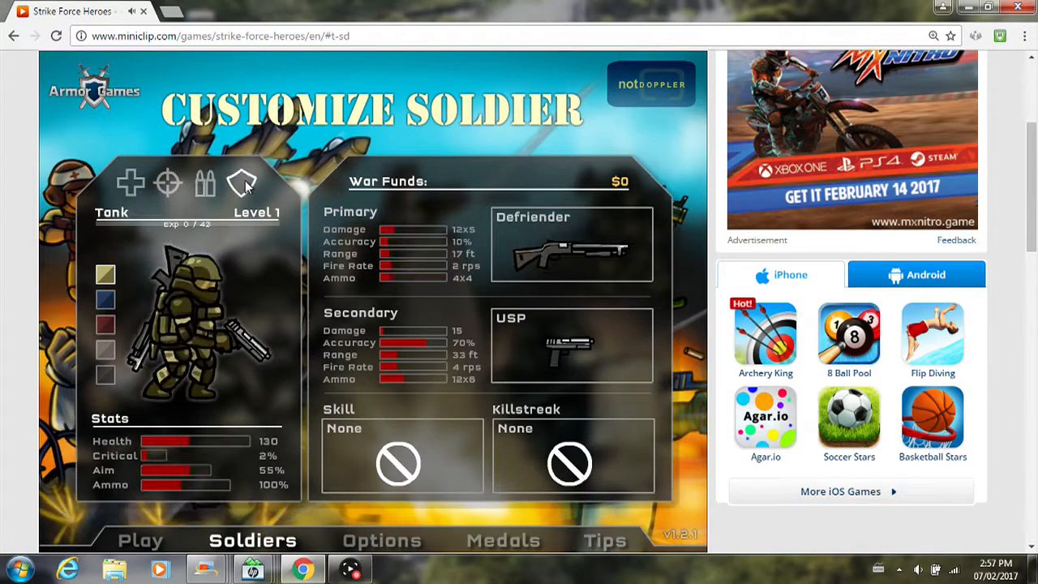
click(570, 245)
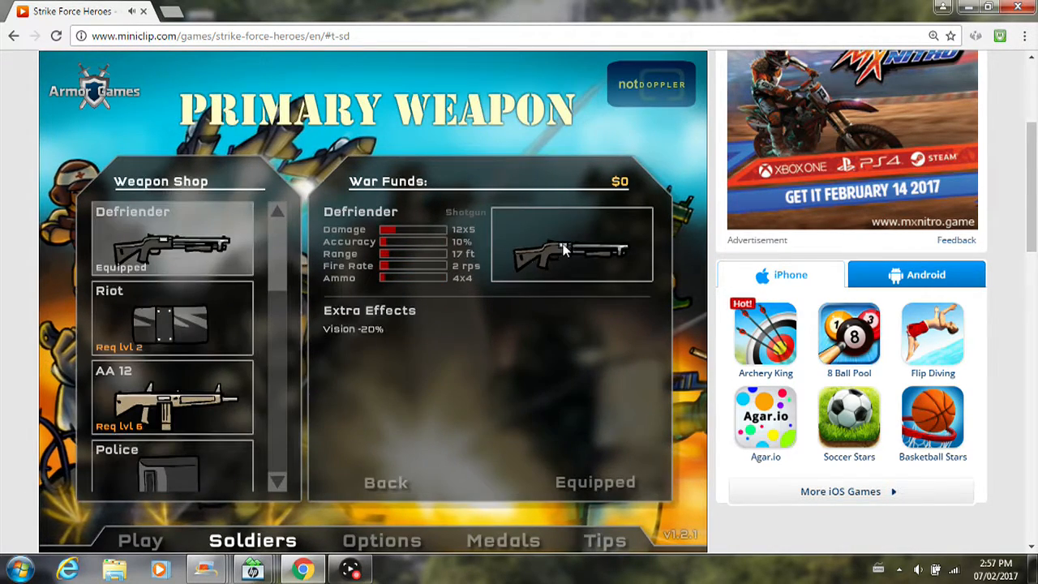
scroll(down, 3)
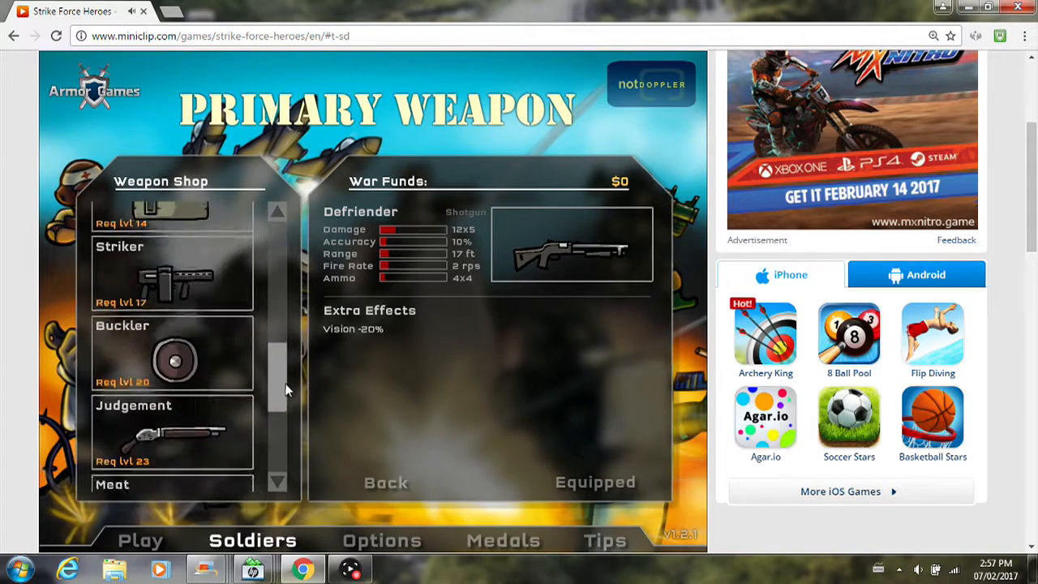
scroll(down, 3)
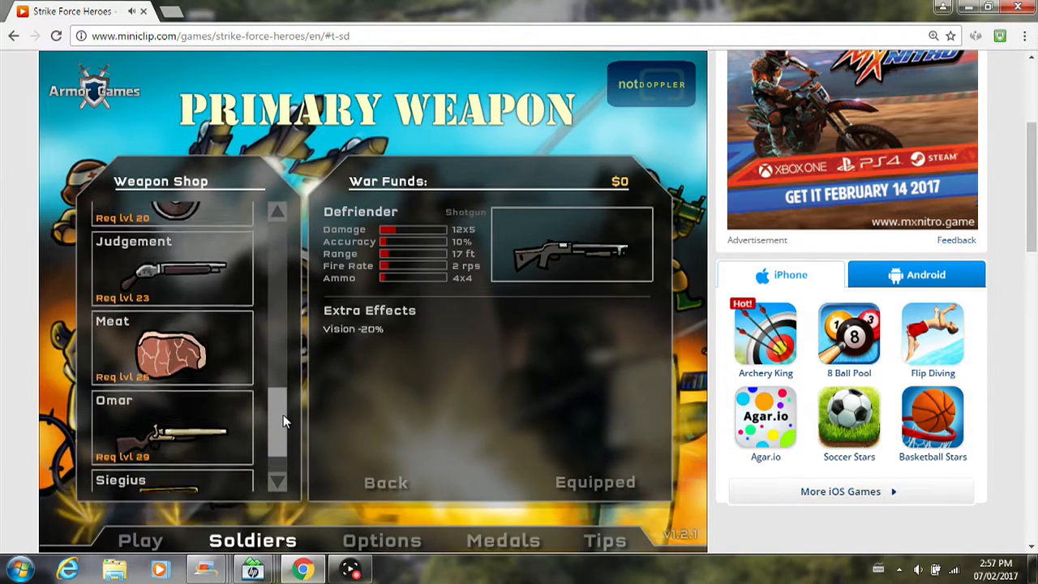
scroll(up, 3)
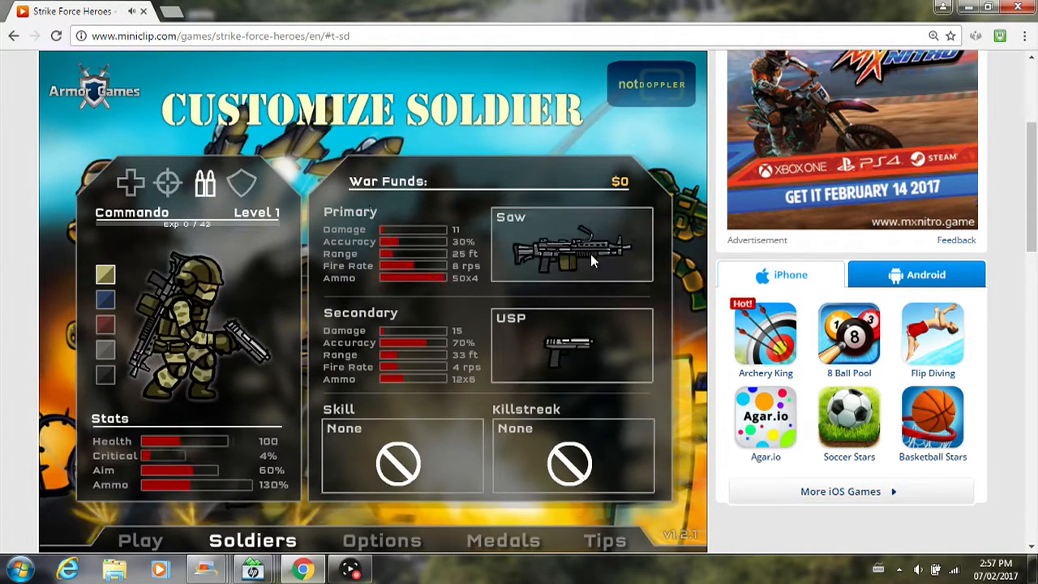
Browse the Commando's weapon shops, then switch its uniform to blue camouflage
click(571, 243)
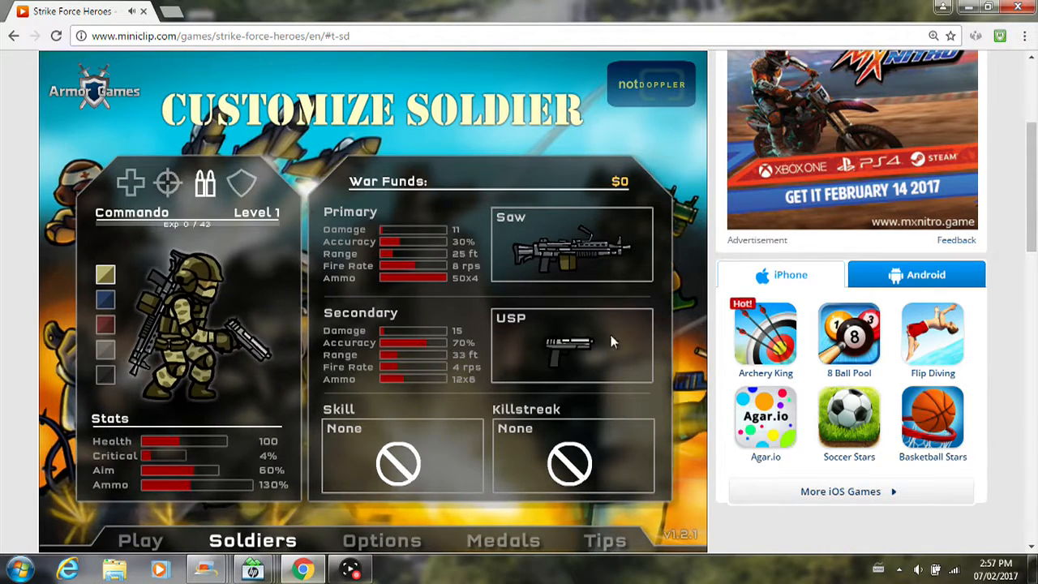
click(571, 344)
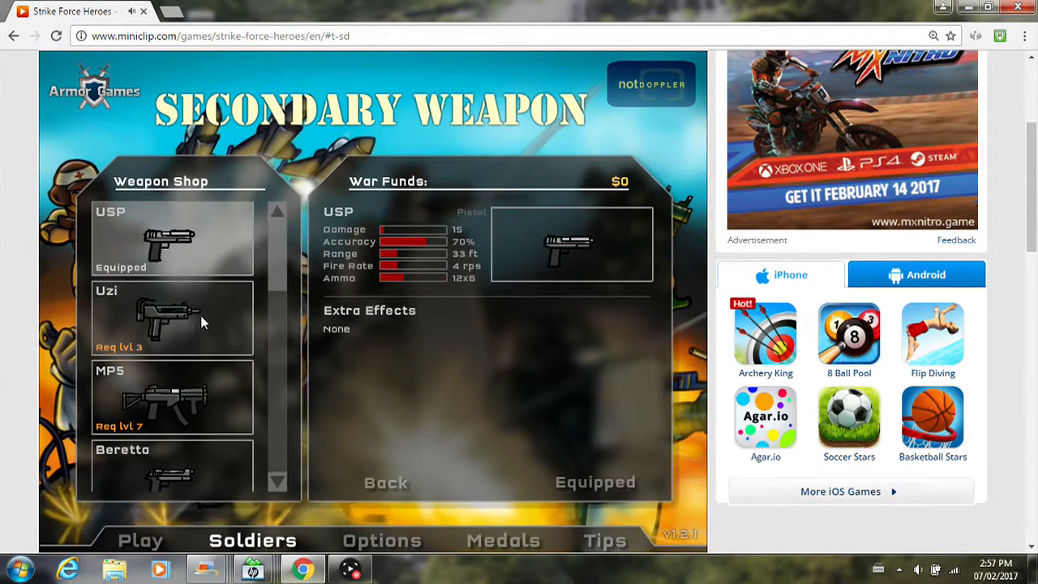
click(386, 481)
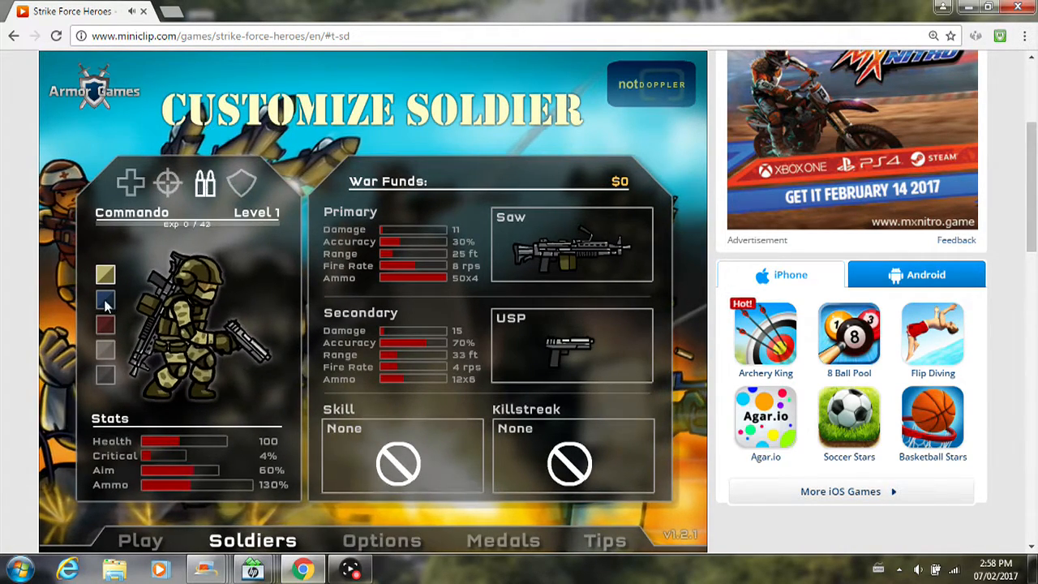
click(106, 298)
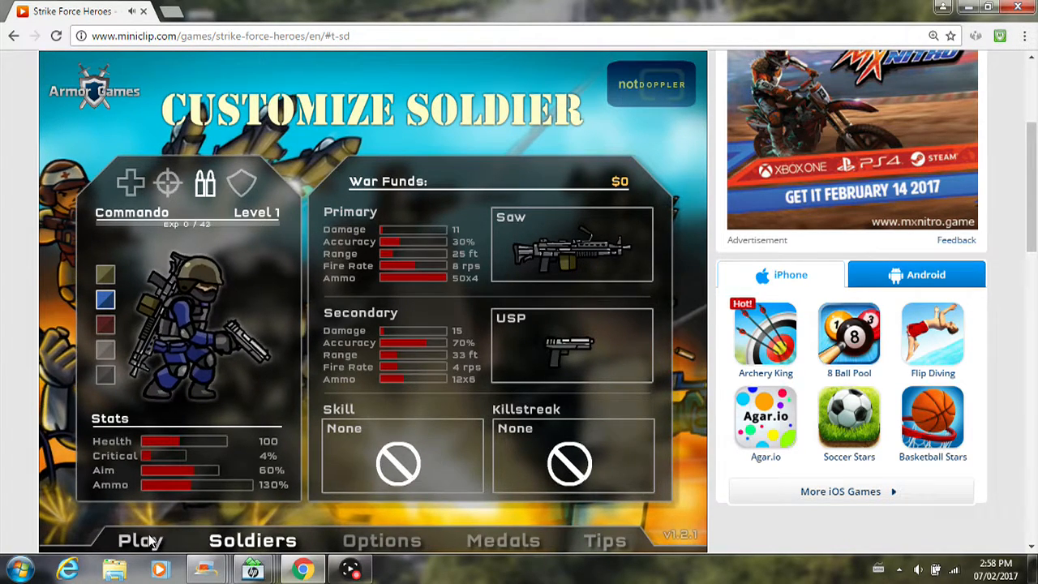
Bring up the campaign stage list with Infection's Caverns deathmatch shown
click(139, 540)
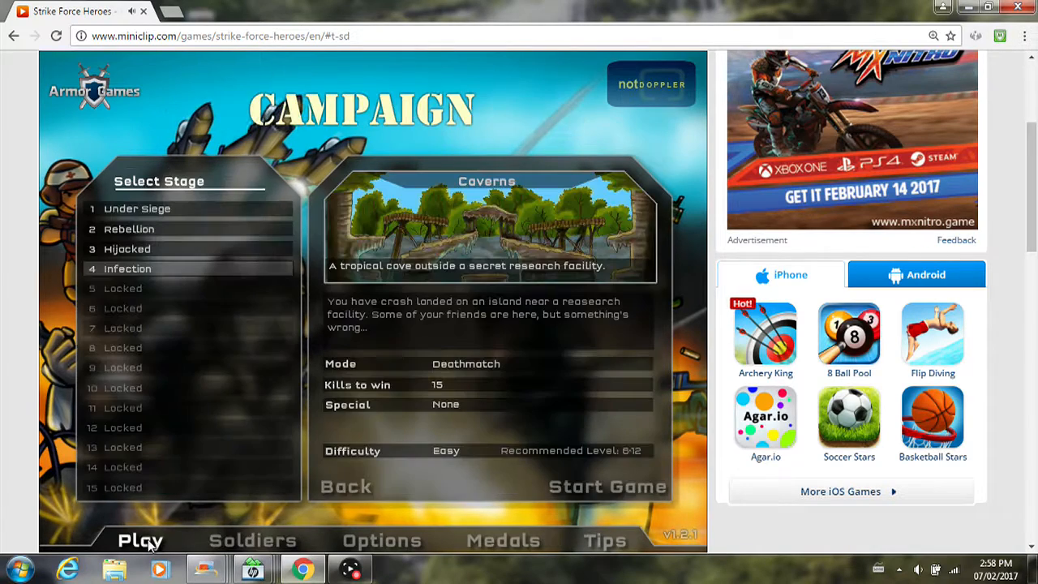
mouse_move(446, 219)
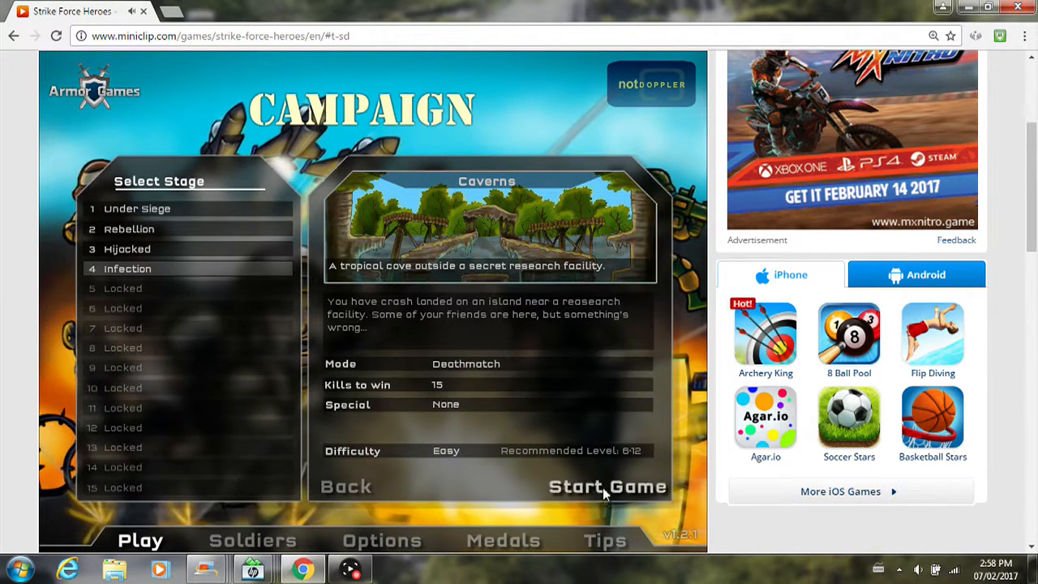
Start and win the Caverns deathmatch, unlocking stage 5 Siege Under
click(606, 487)
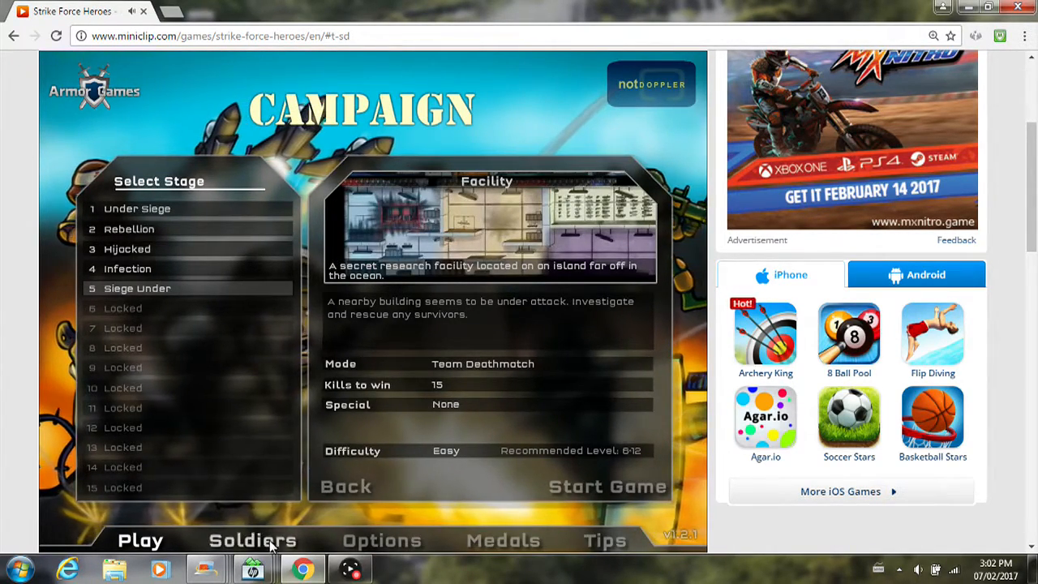
Buy the RPG for $50 as the Commando's primary weapon
click(253, 540)
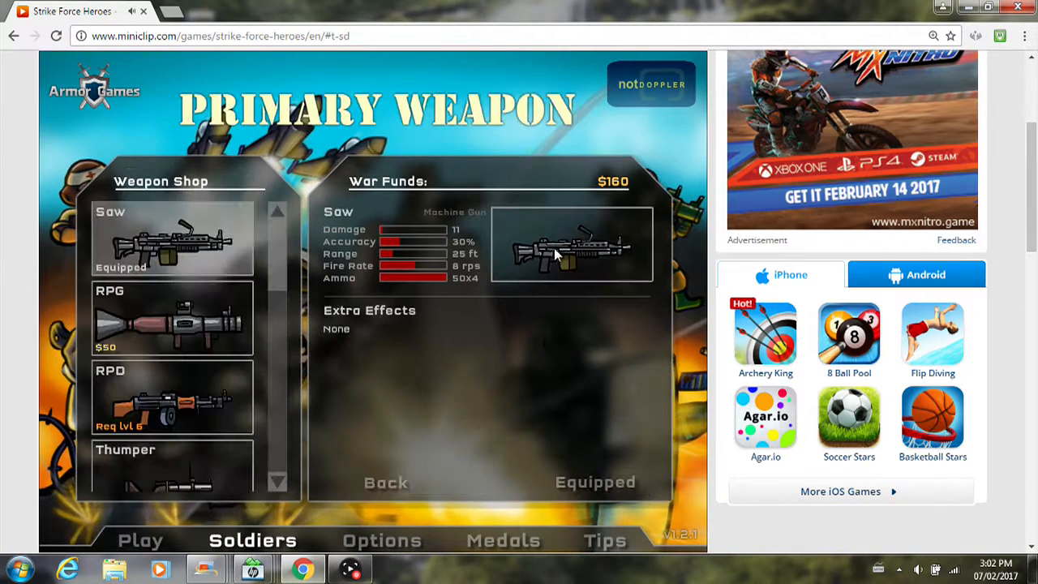
click(172, 316)
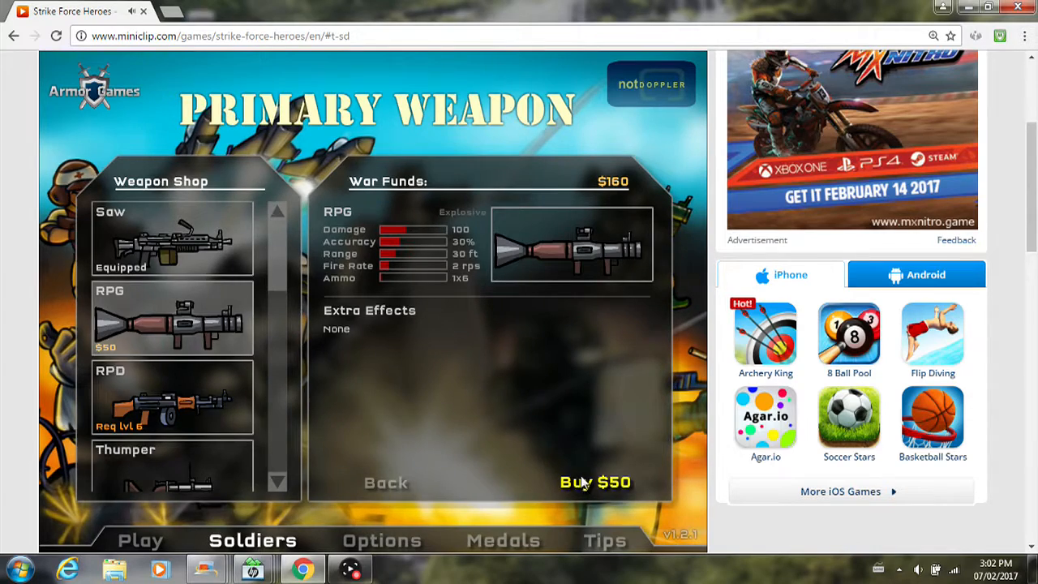
click(595, 482)
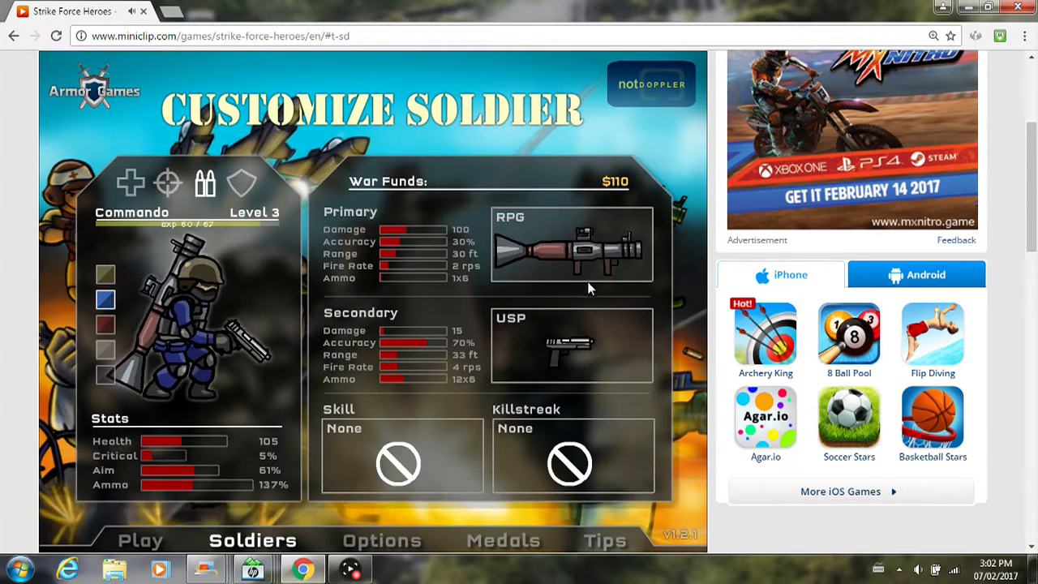
Equip the Uzi as the Commando's secondary weapon
click(571, 343)
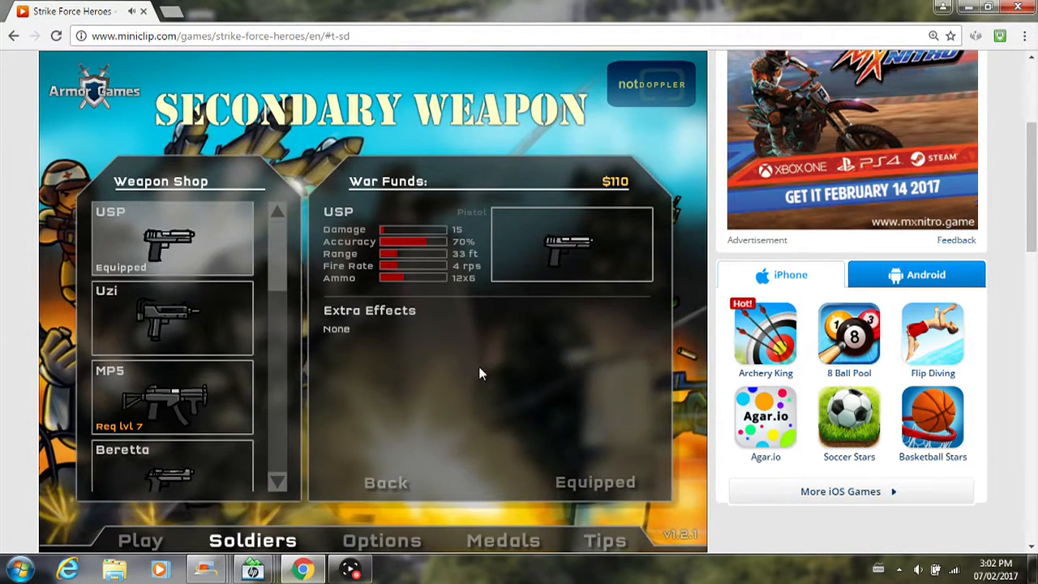
click(172, 318)
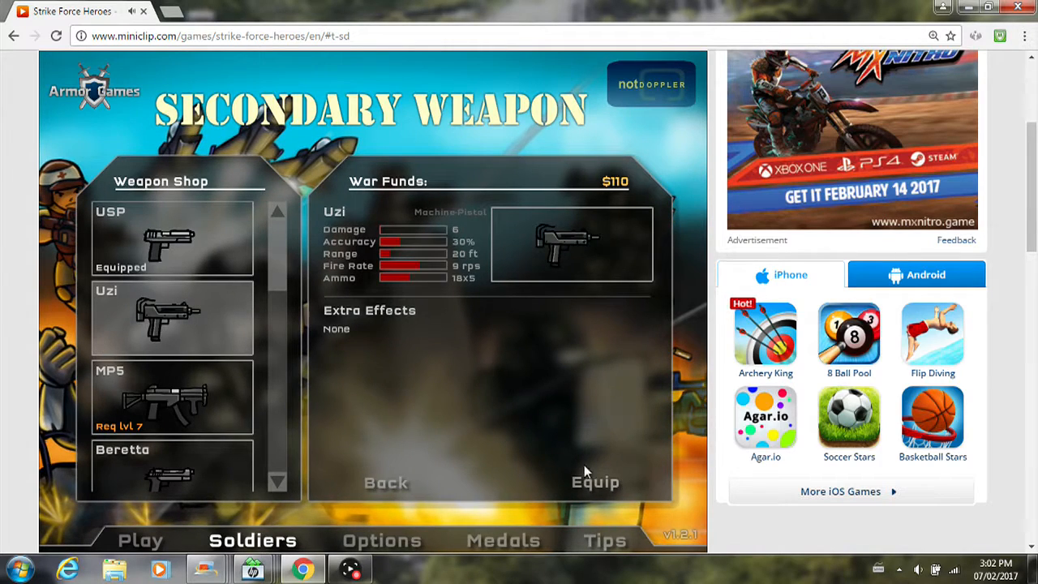
click(385, 483)
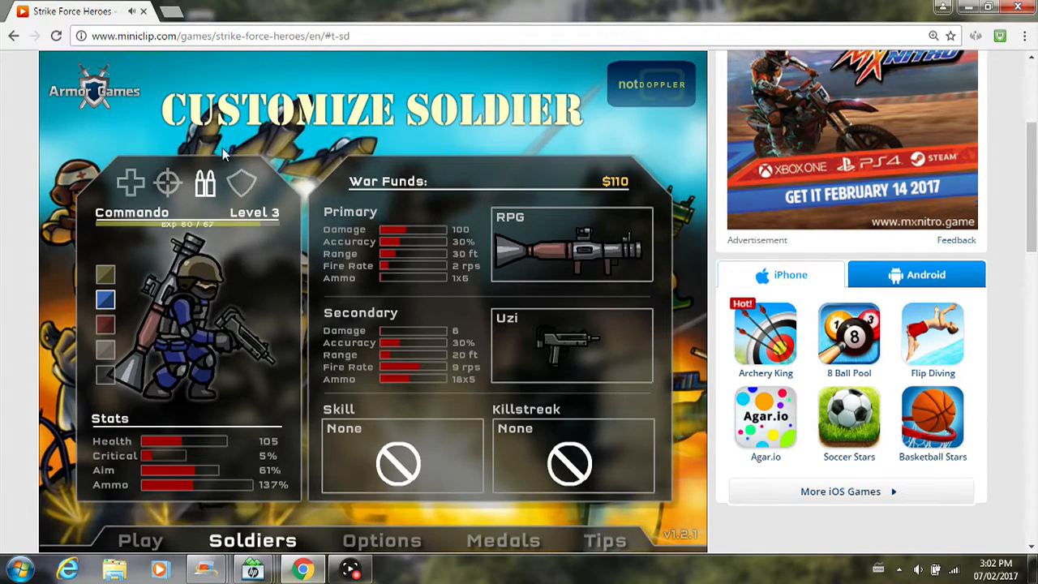
click(140, 540)
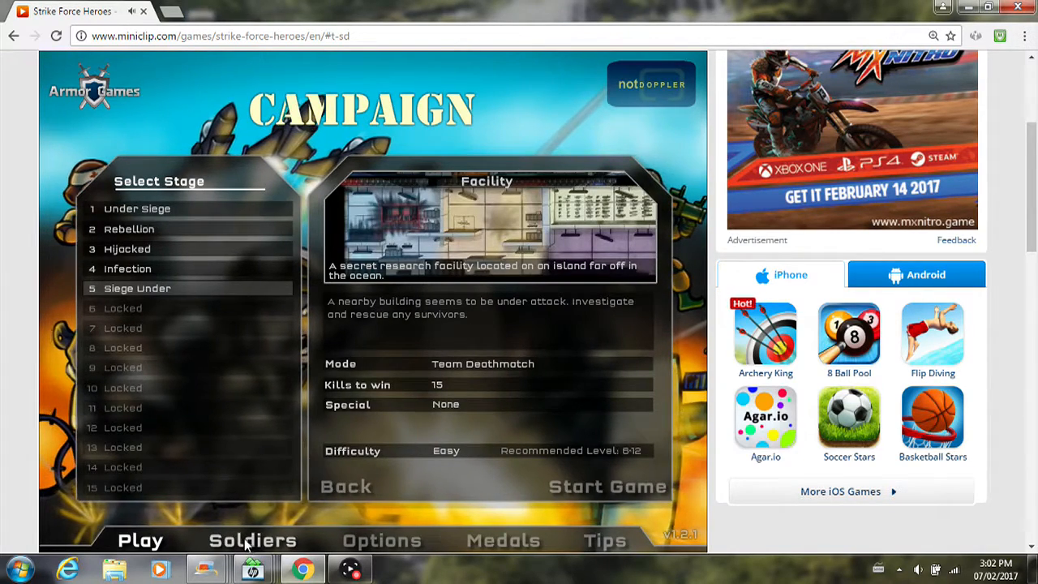
click(251, 540)
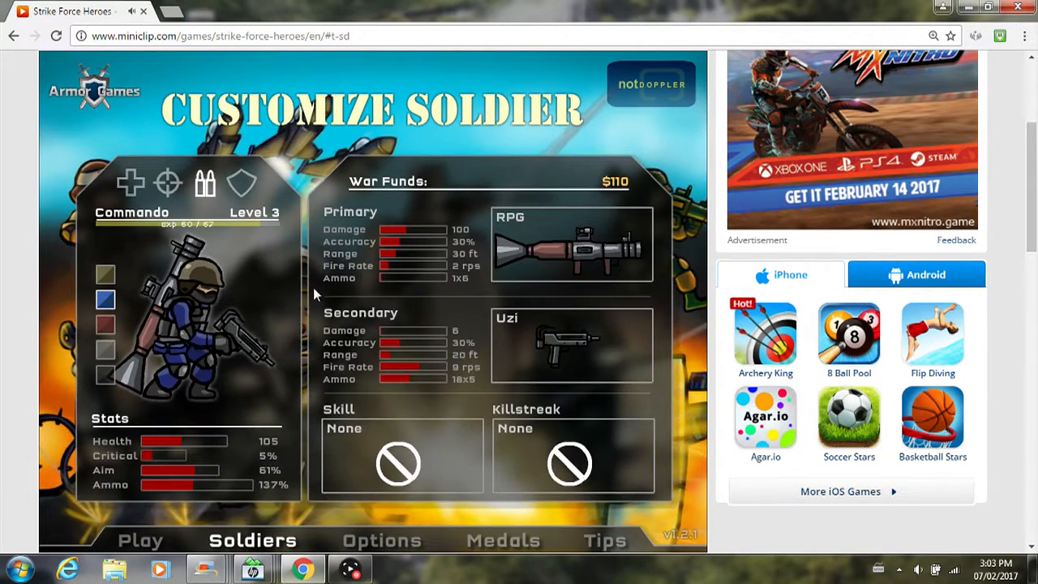